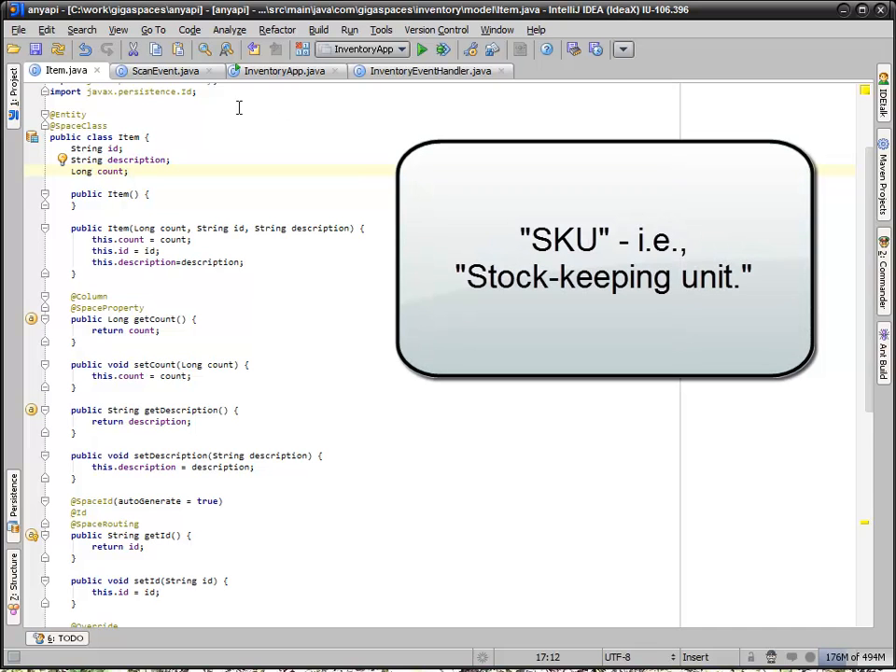
Switch to the ScanEvent.java tab to view its id and itemId fields.
{"action": "left_click", "coordinate": [159, 72]}
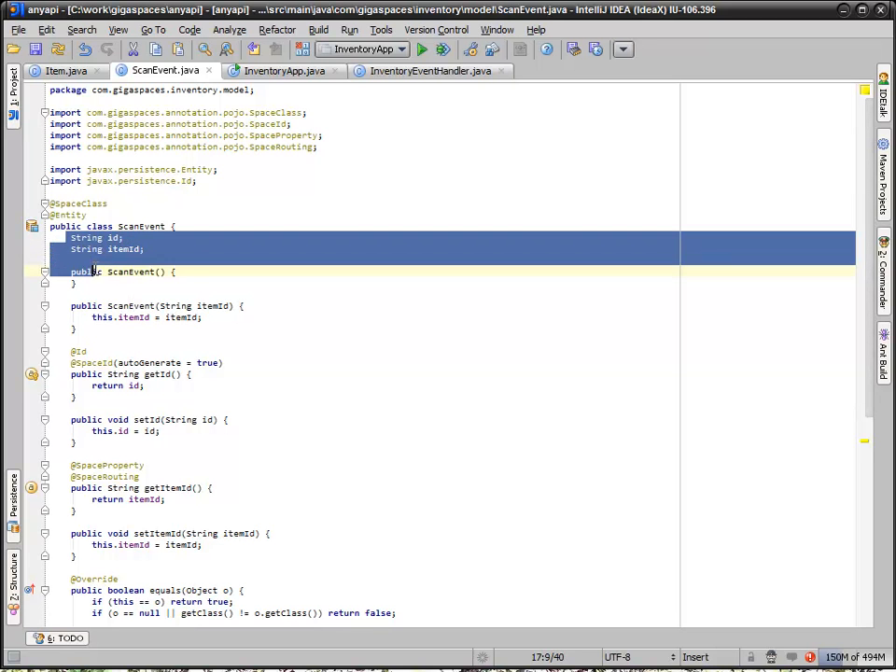
Select the ScanEvent constructor and accessors, then return to the Item class source.
{"action": "left_click", "coordinate": [75, 271]}
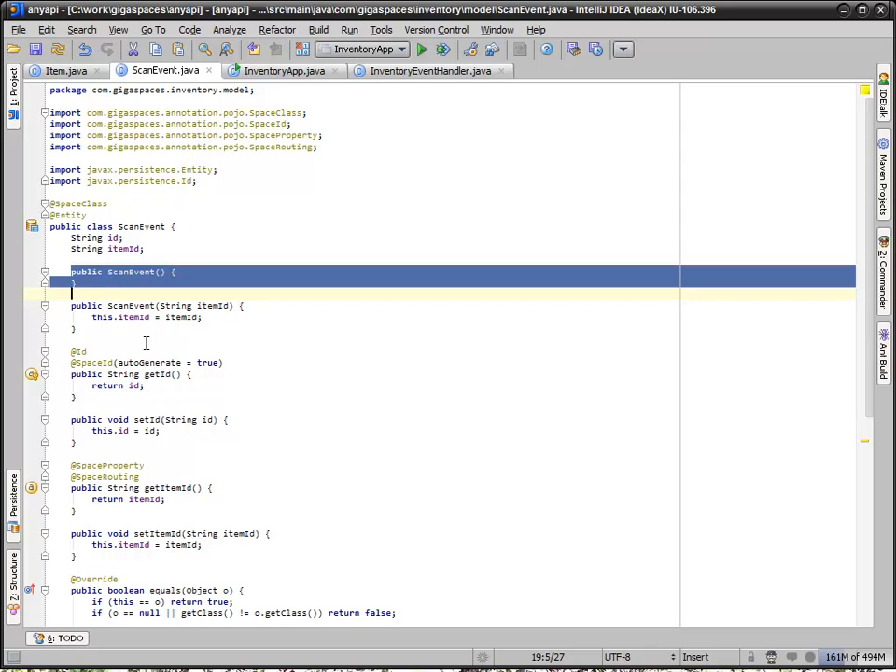
{"action": "left_click", "coordinate": [71, 374]}
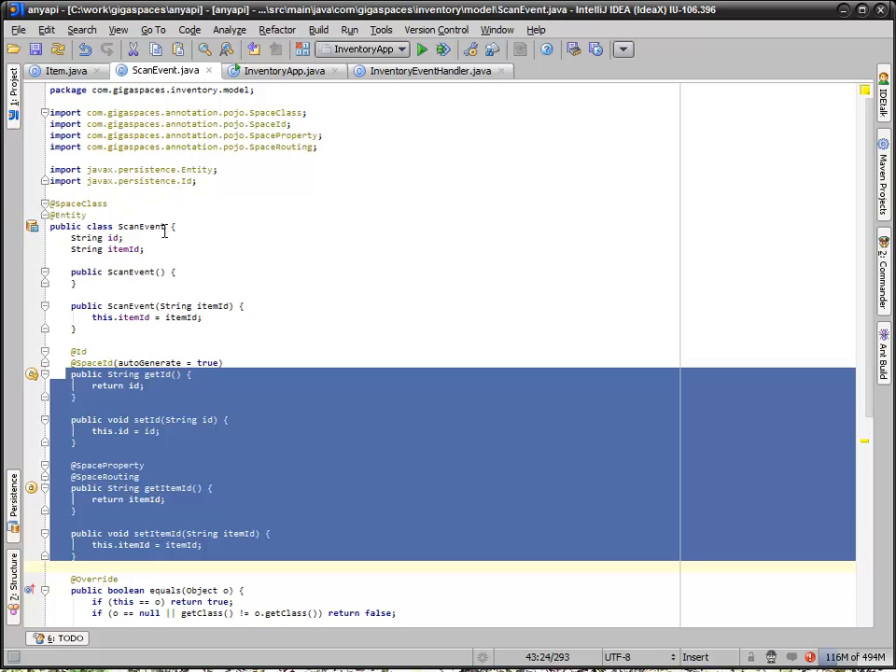
{"action": "left_click", "coordinate": [68, 70]}
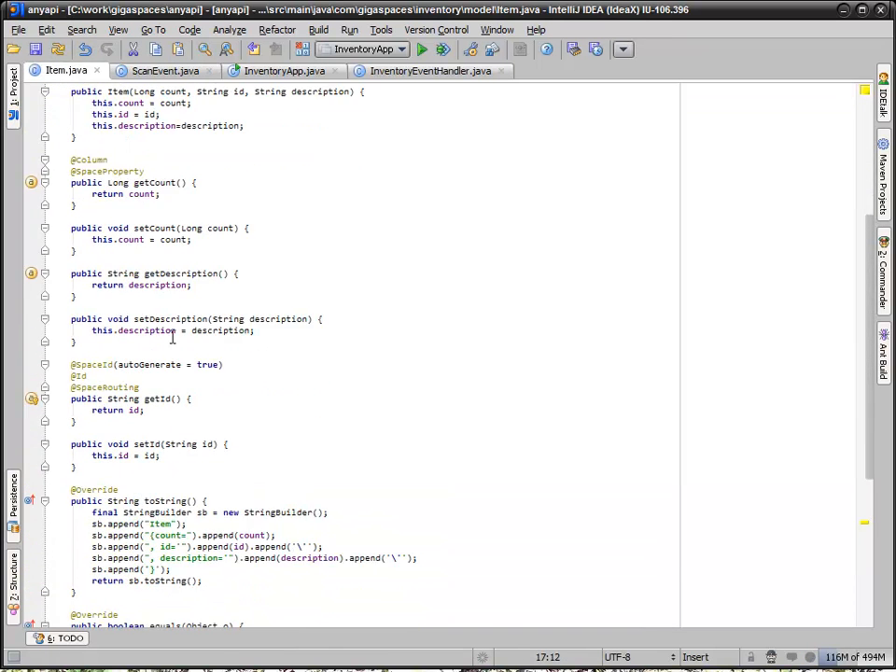
{"action": "scroll", "scroll_direction": "down", "scroll_amount": 3}
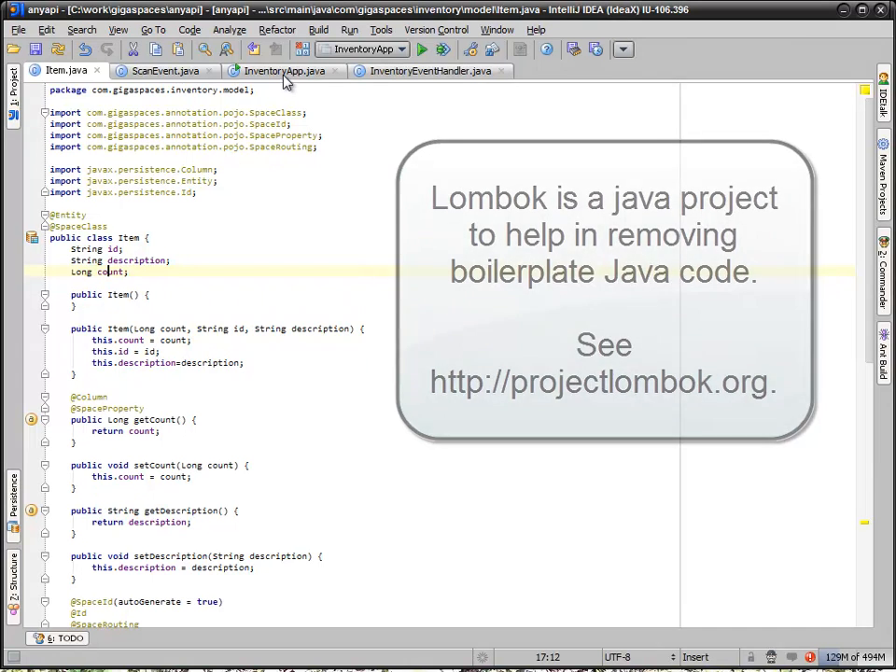
Review InventoryApp, highlighting the Thread.sleep call at the end of run().
{"action": "left_click", "coordinate": [284, 70]}
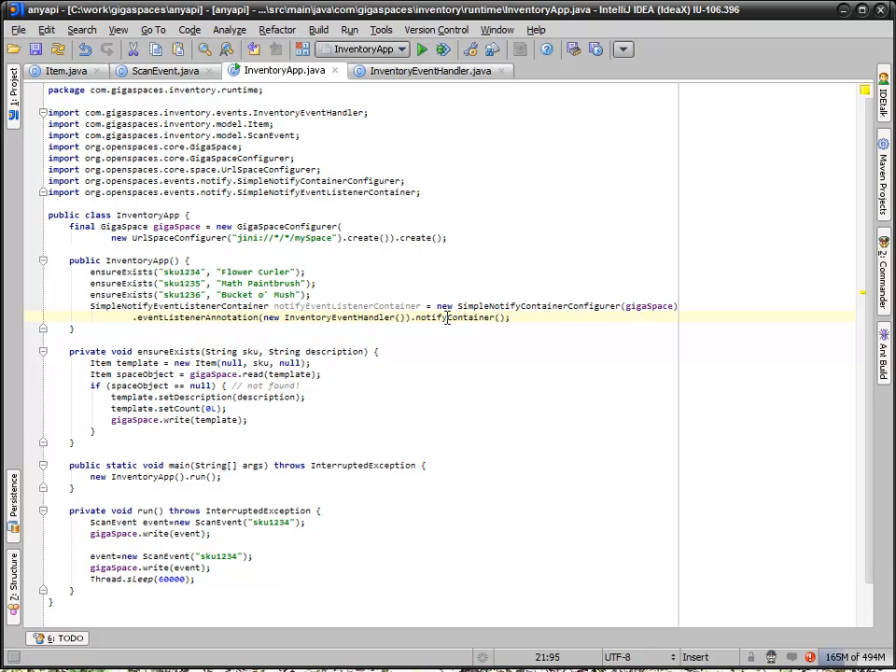
{"action": "left_click_drag", "start_coordinate": [91, 306], "coordinate": [508, 317]}
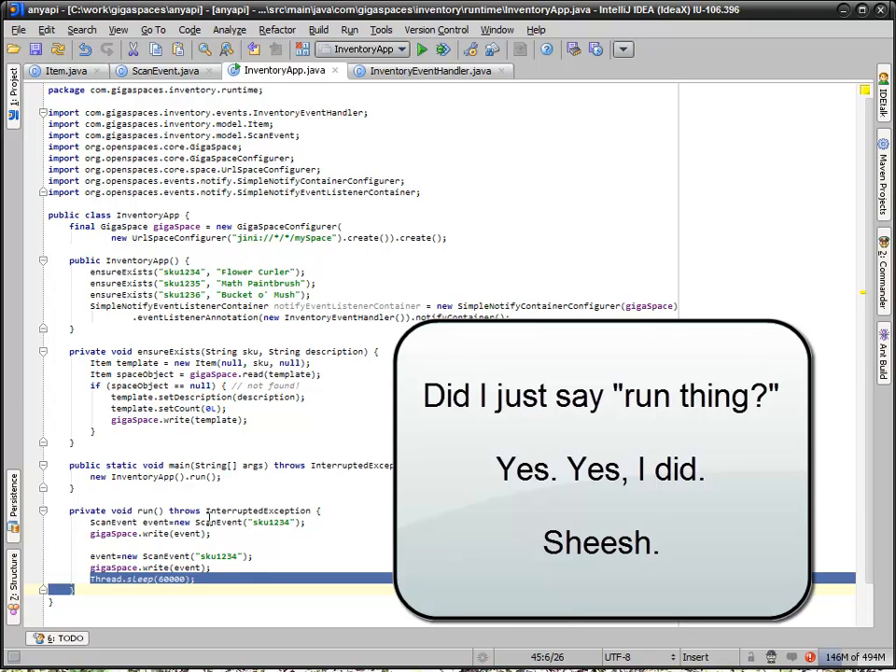
{"action": "left_click", "coordinate": [430, 70]}
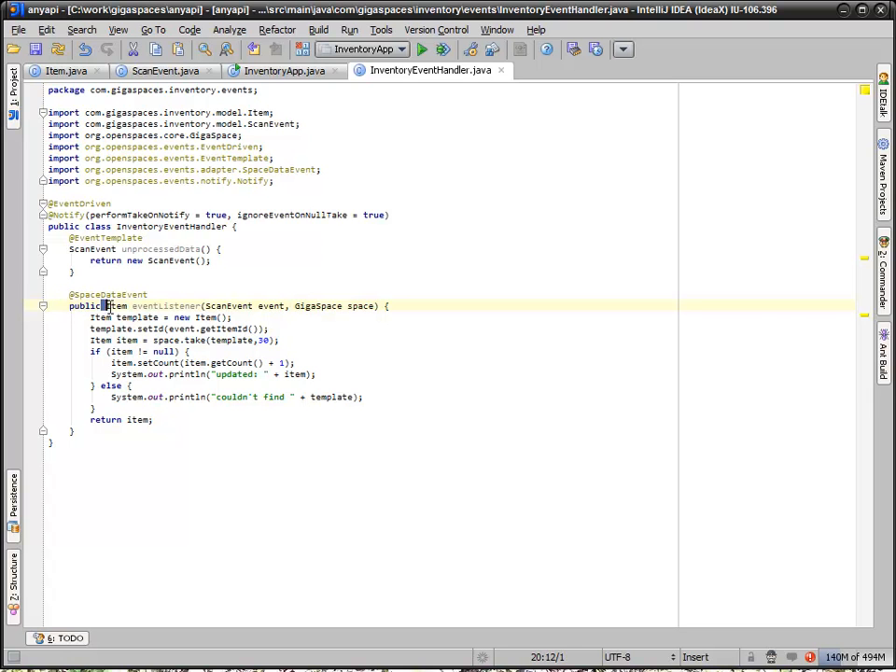
Highlight the Item return type of the eventListener method.
{"action": "double_click", "coordinate": [116, 306]}
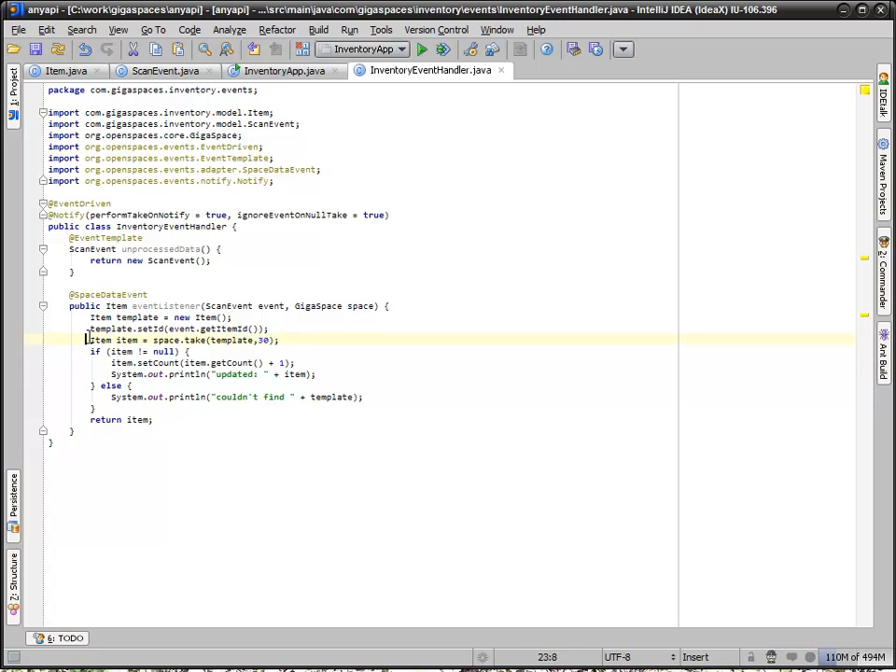
{"action": "left_click_drag", "start_coordinate": [89, 339], "coordinate": [294, 374]}
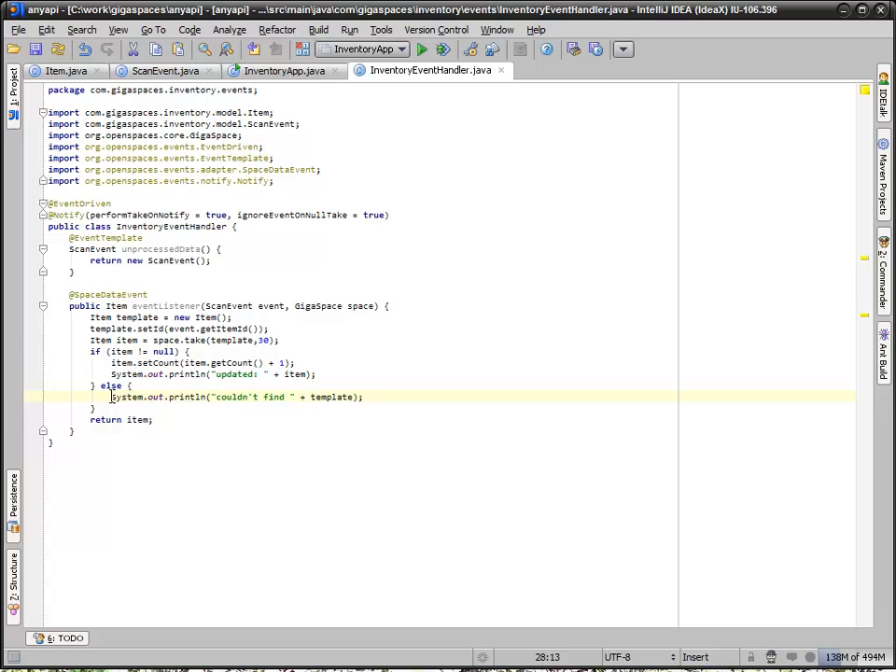
{"action": "left_click_drag", "start_coordinate": [110, 396], "coordinate": [363, 396]}
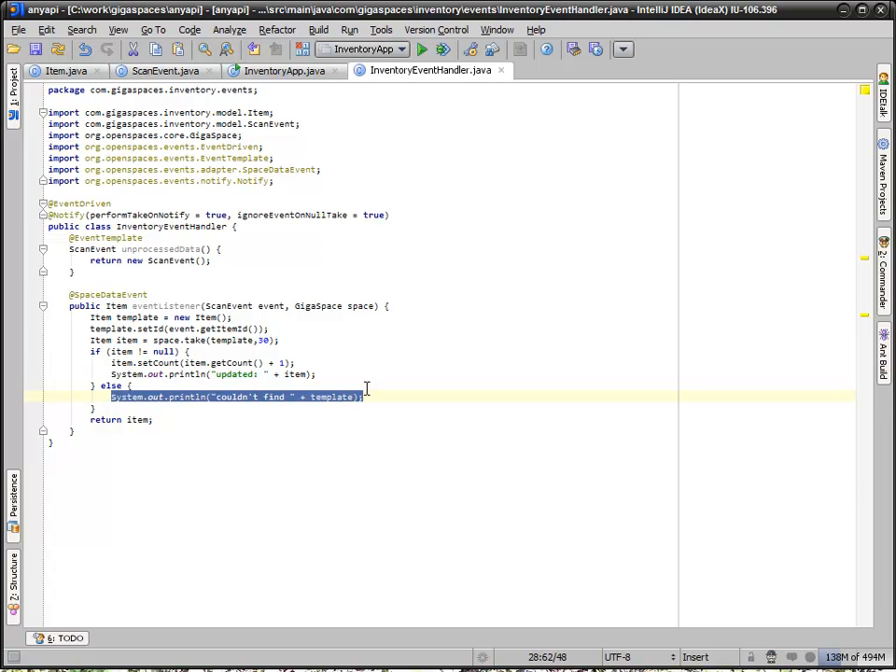
{"action": "mouse_move", "coordinate": [362, 383]}
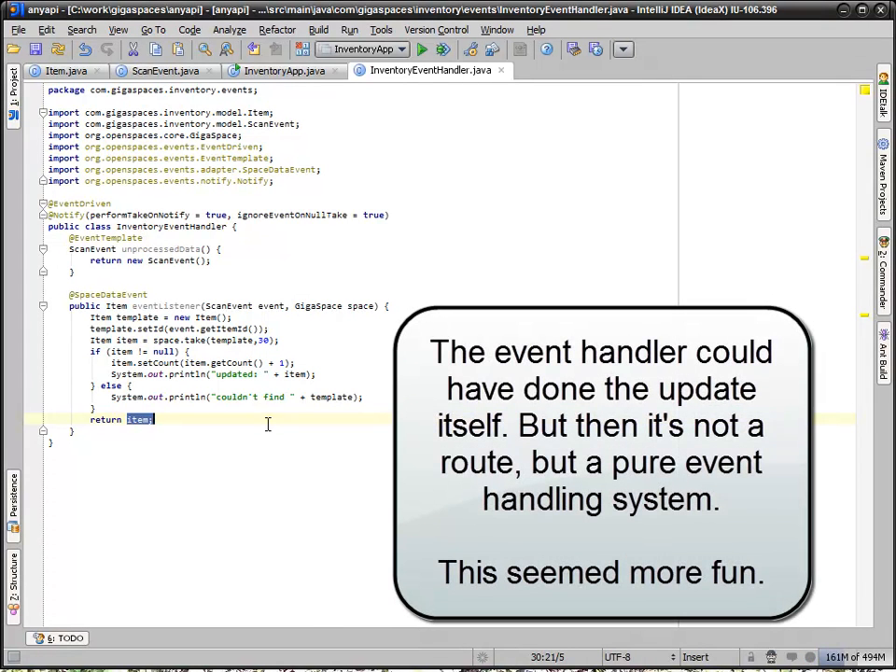
{"action": "left_click", "coordinate": [284, 70]}
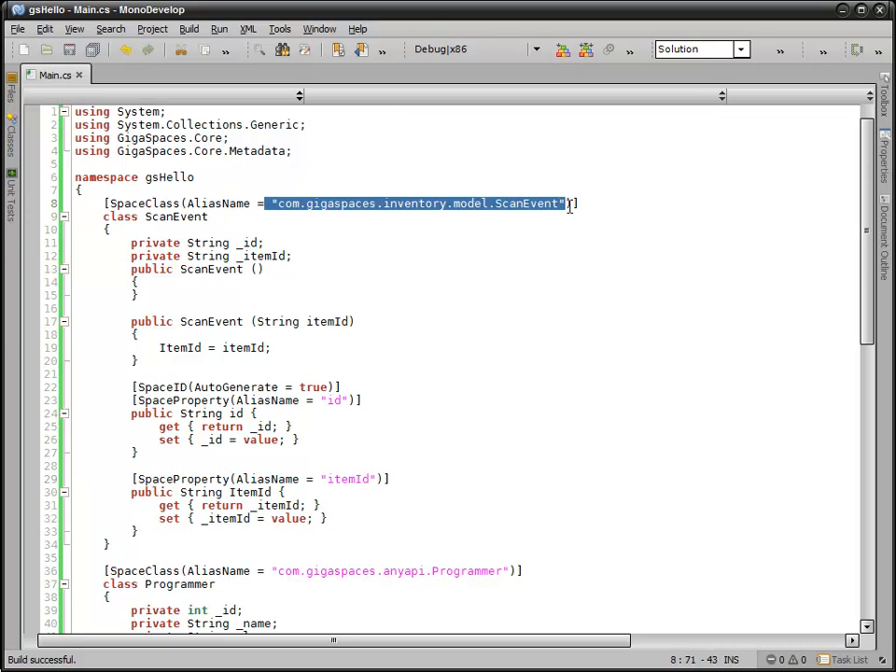
{"action": "mouse_move", "coordinate": [405, 253]}
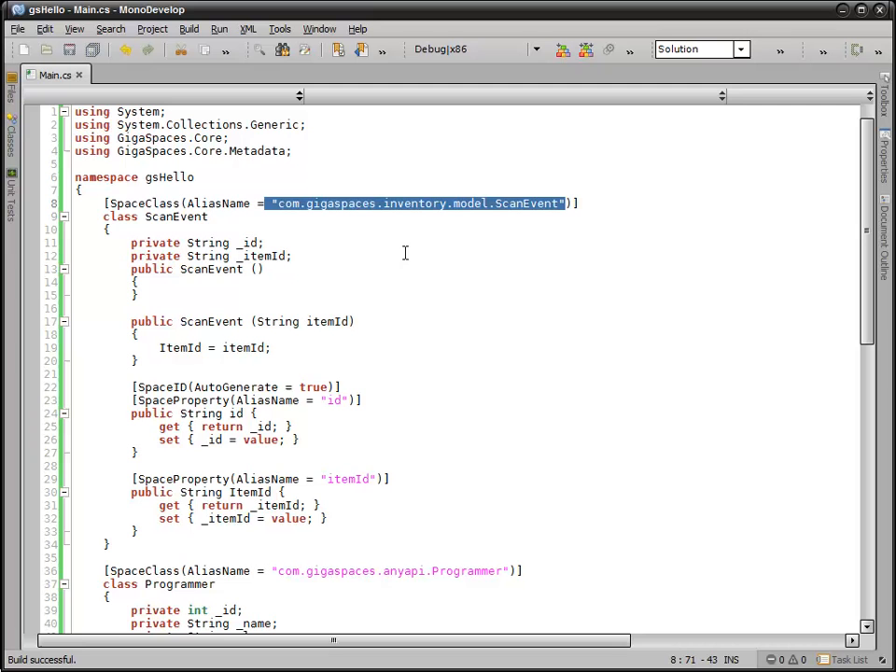
{"action": "mouse_move", "coordinate": [420, 265]}
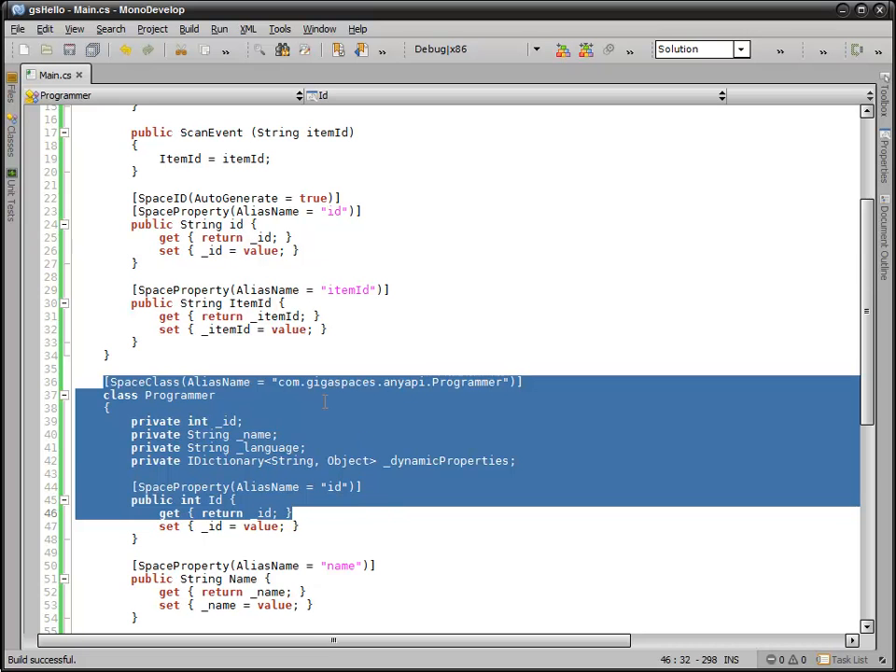
{"action": "scroll", "scroll_direction": "down", "scroll_amount": 3}
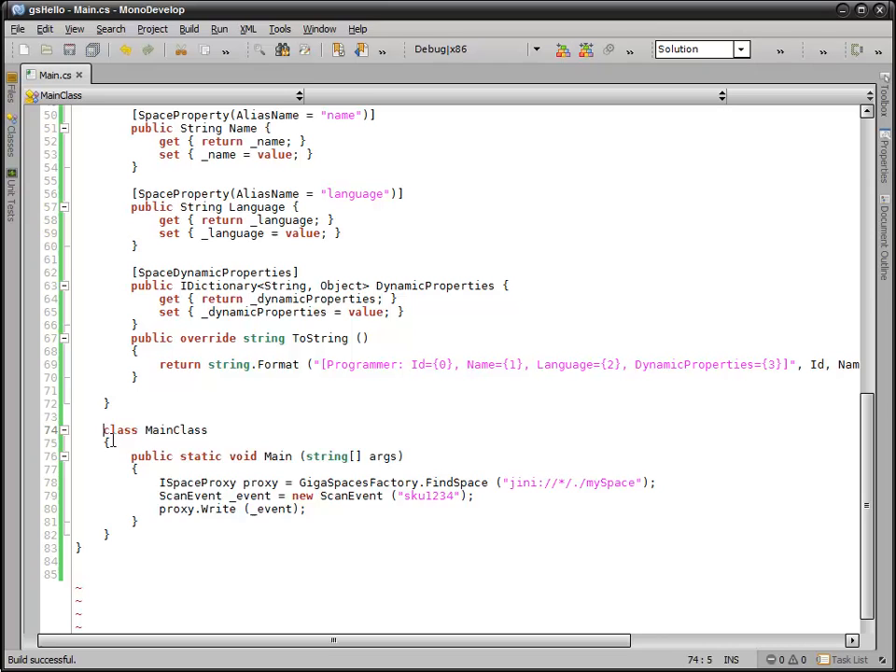
{"action": "left_click_drag", "start_coordinate": [105, 429], "coordinate": [306, 509]}
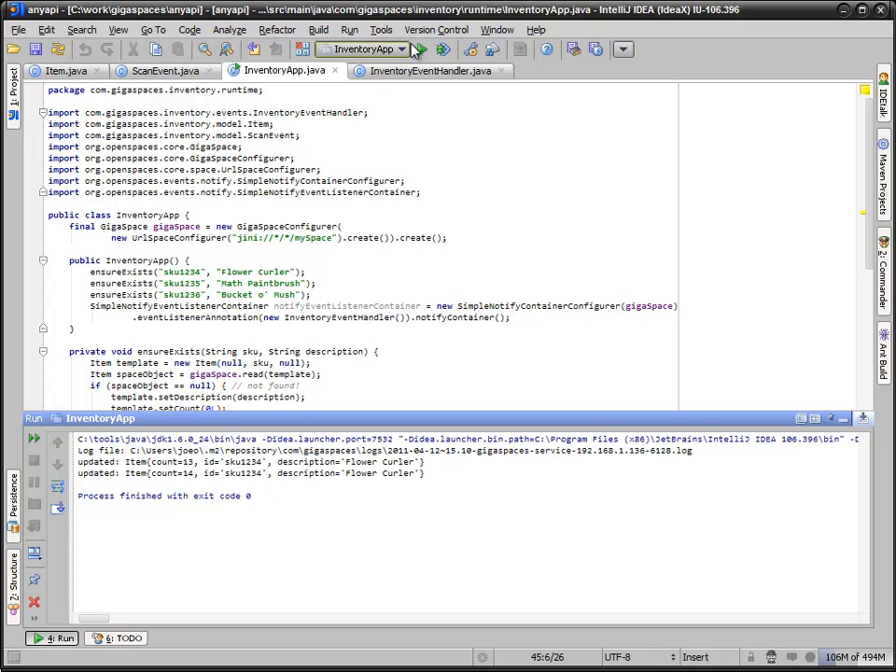
Relaunch InventoryApp after it updated sku1234 counts to 13 and 14.
{"action": "left_click", "coordinate": [428, 50]}
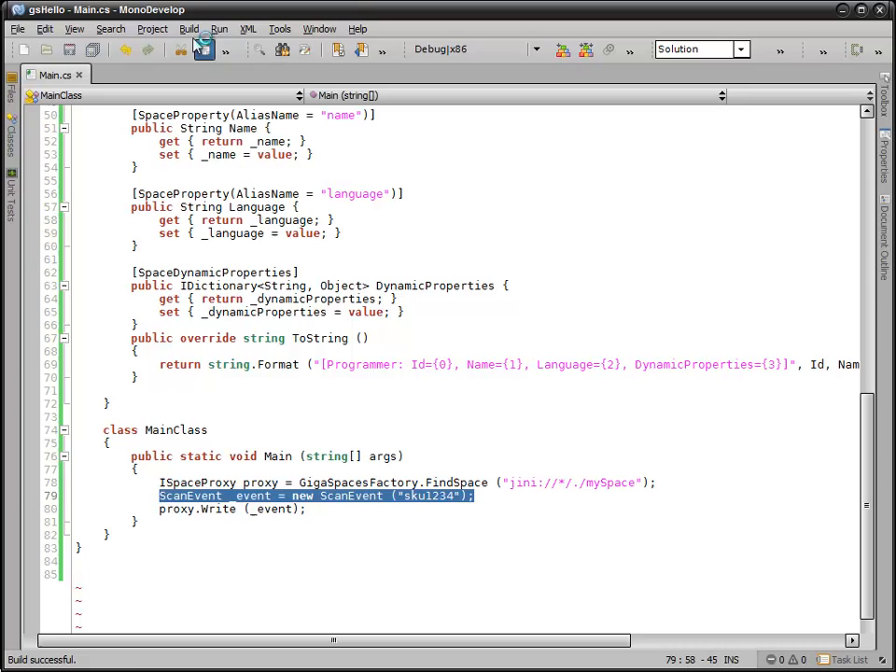
Run the gsHello C# client and widen its console to read the interop log.
{"action": "left_click", "coordinate": [218, 28]}
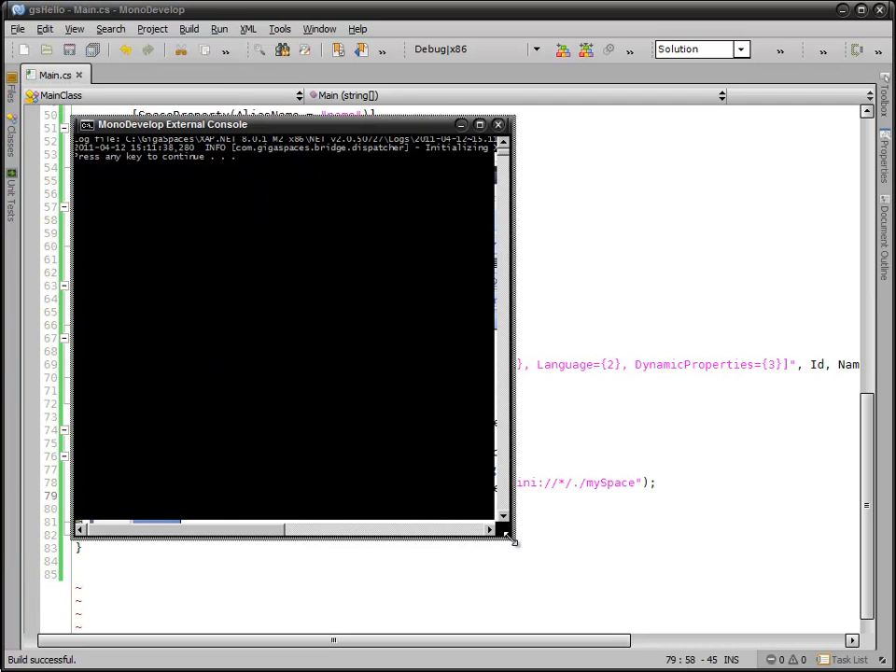
{"action": "left_click_drag", "start_coordinate": [512, 541], "coordinate": [798, 546]}
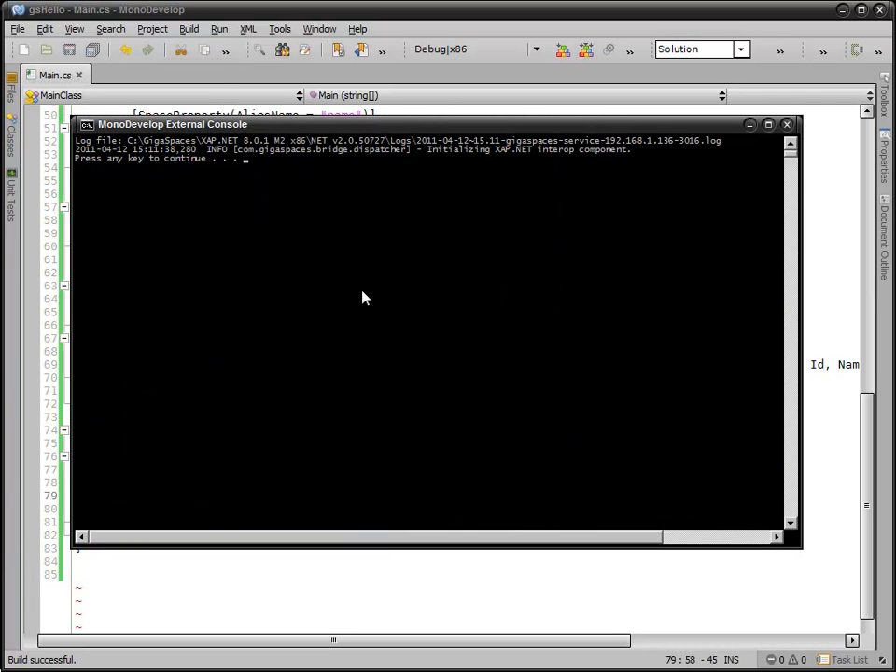